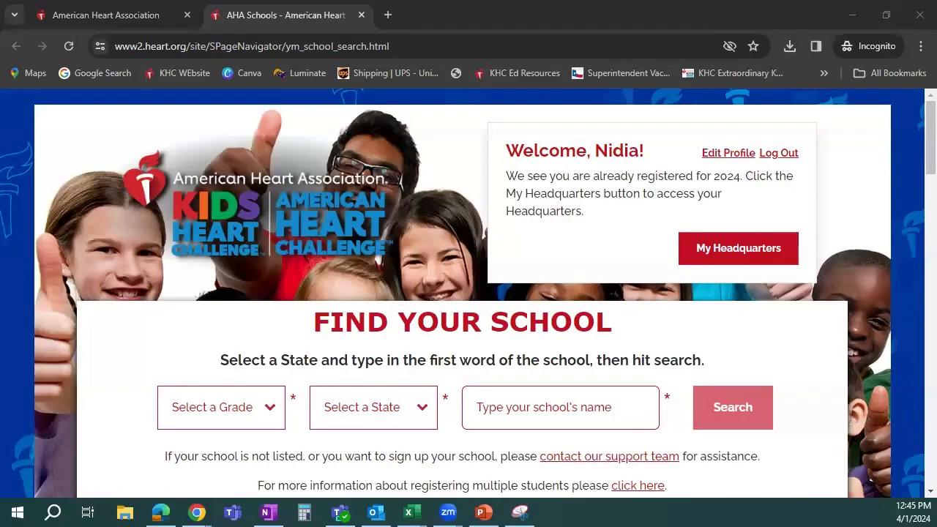
pyautogui.moveTo(721, 262)
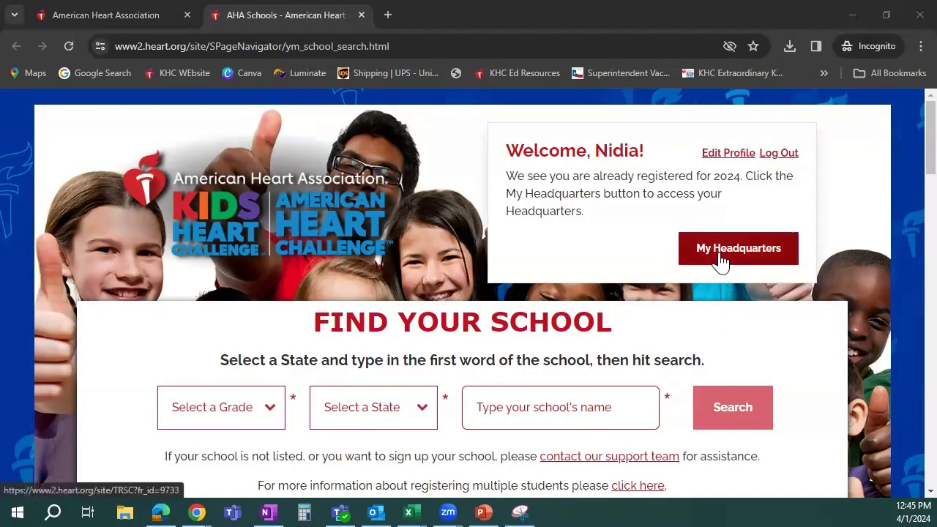
# Open the school's My Headquarters dashboard from the Kids Heart Challenge welcome panel
pyautogui.click(738, 248)
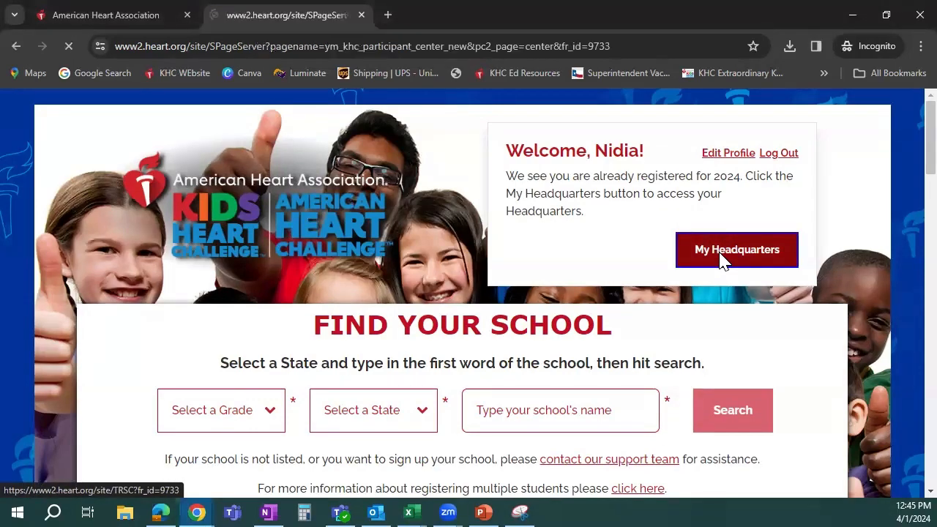
pyautogui.click(736, 250)
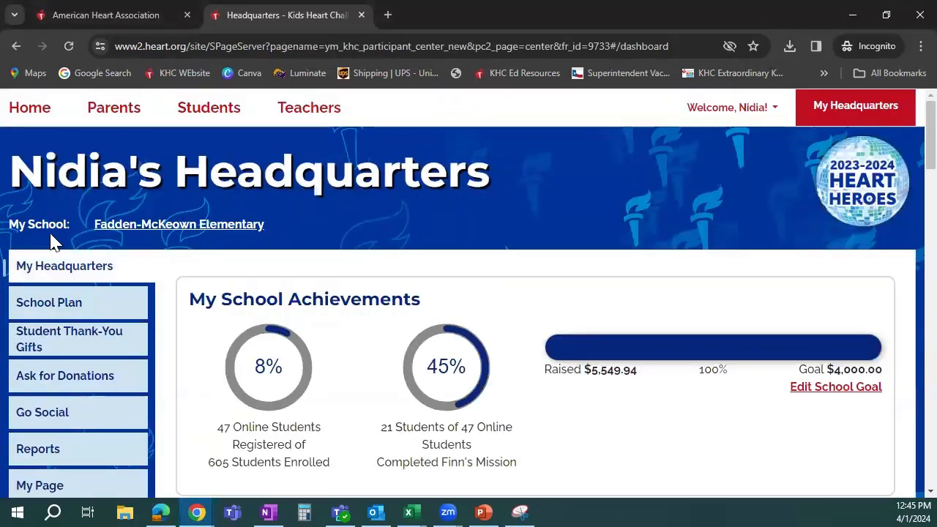
# Download the Online Students Report from Reports and save it to Downloads
pyautogui.scroll(-3)
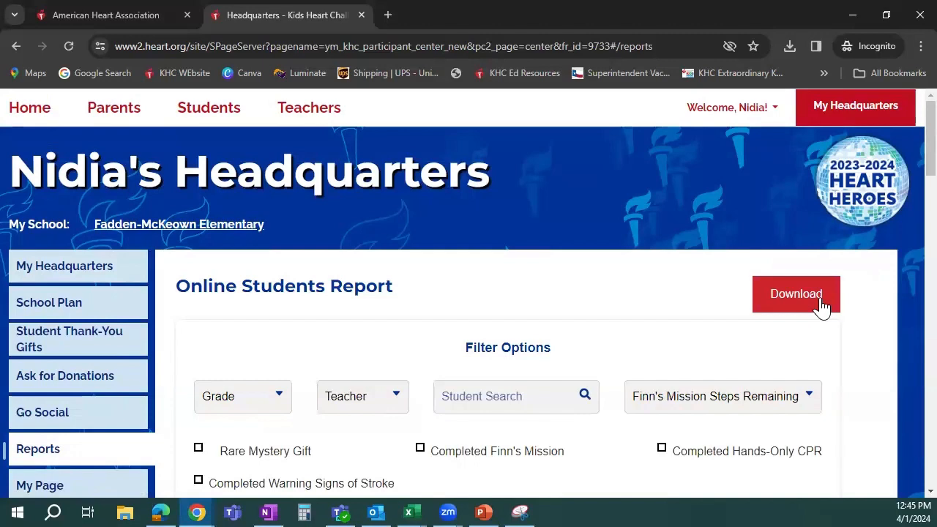
pyautogui.click(795, 293)
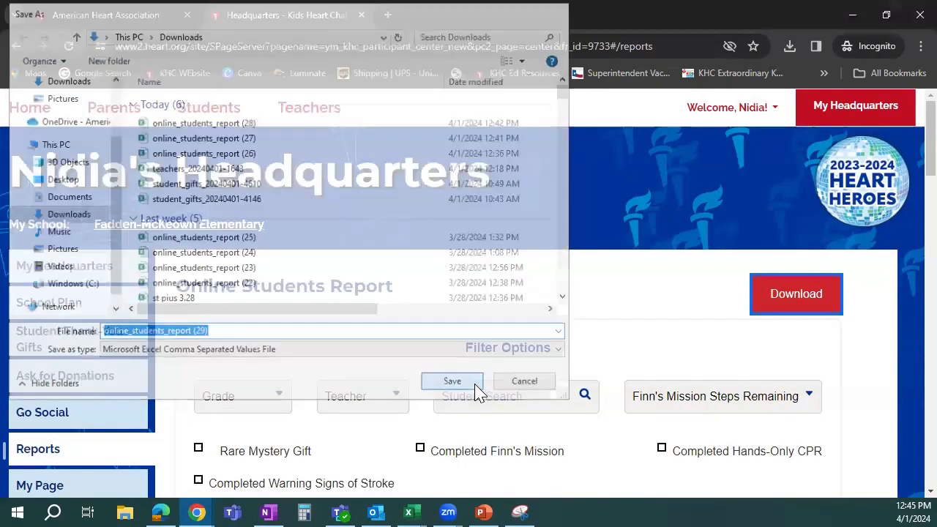
pyautogui.click(452, 381)
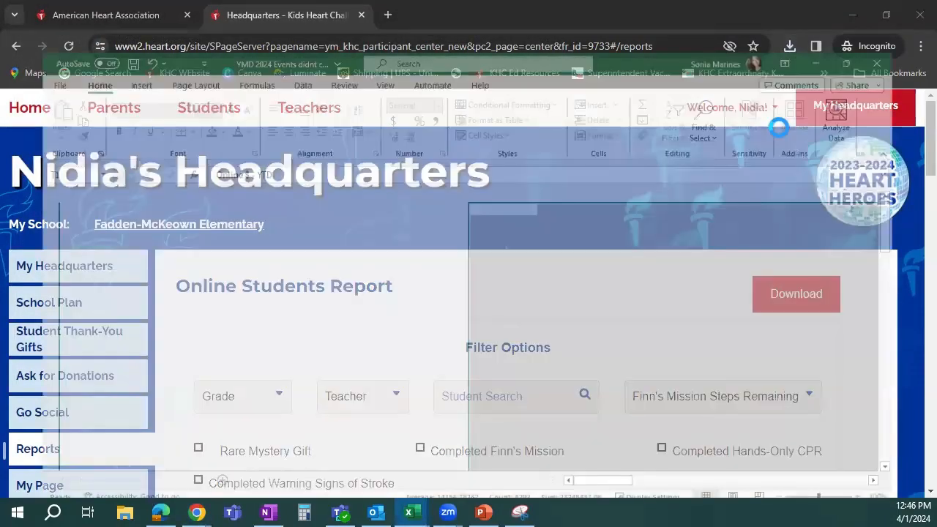
# Open the downloaded online_students_report CSV in Excel
pyautogui.click(796, 293)
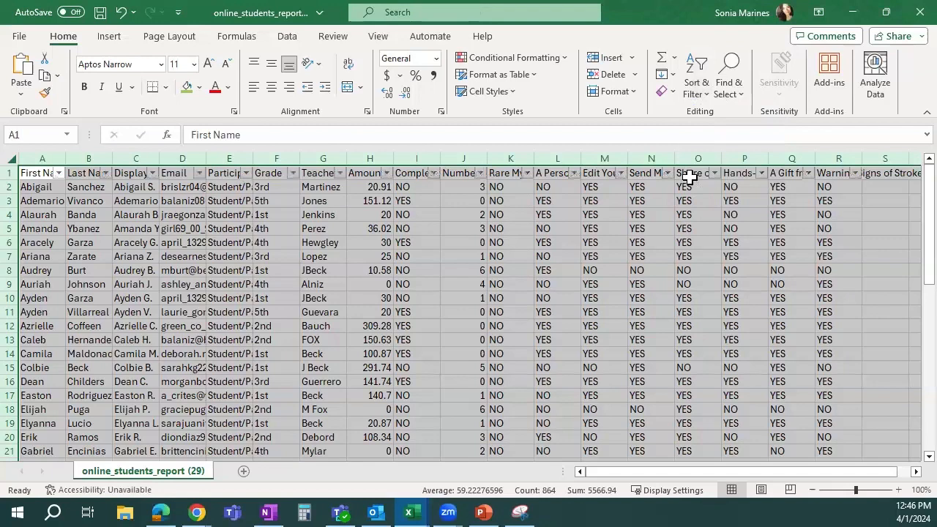
pyautogui.click(557, 242)
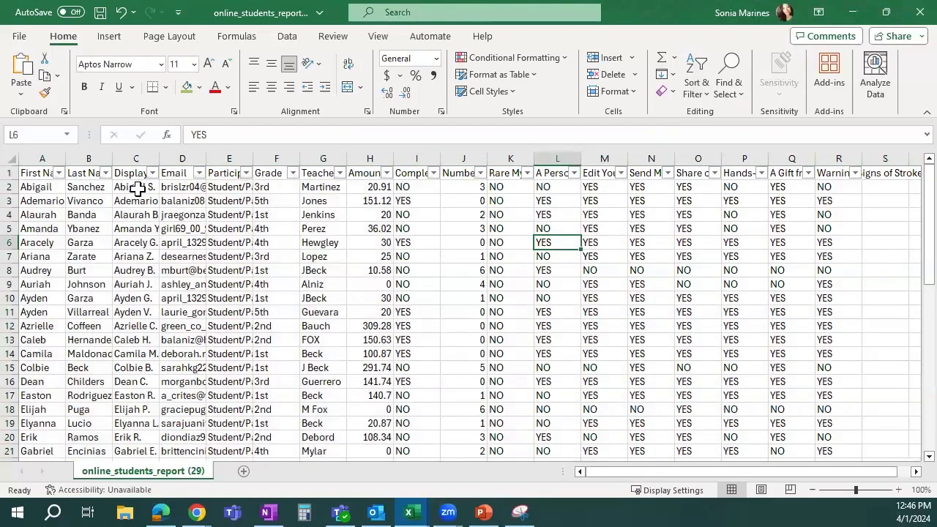
# Delete columns C through E and sort Amount Raised from largest to smallest
pyautogui.moveTo(135, 158); pyautogui.dragTo(229, 158)
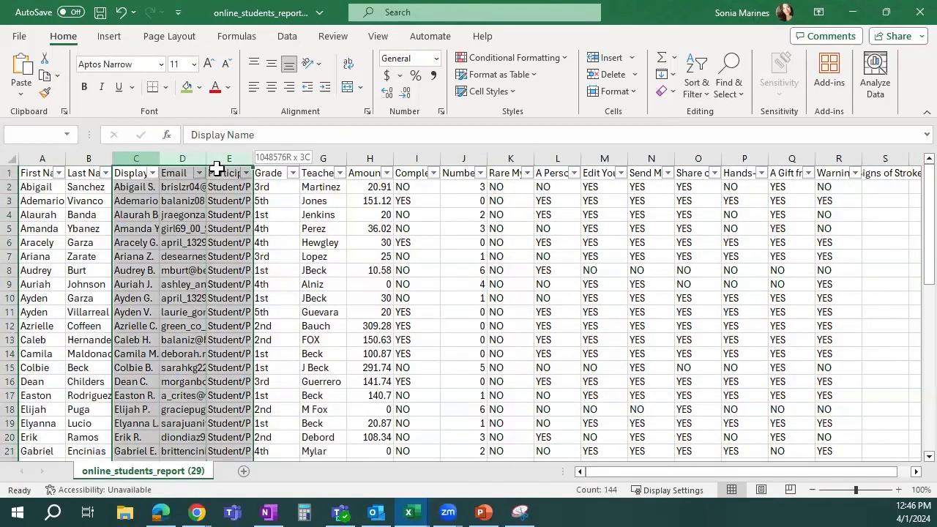
pyautogui.rightClick(229, 158)
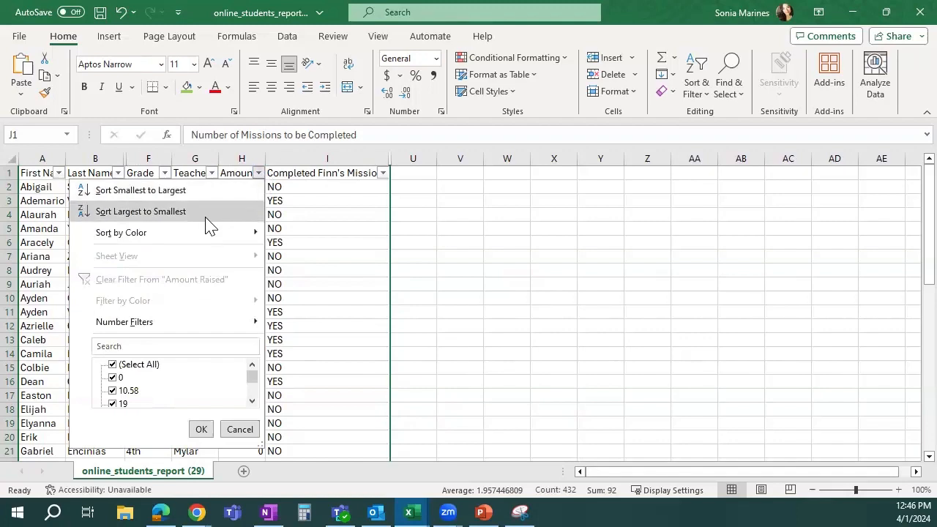
pyautogui.click(140, 211)
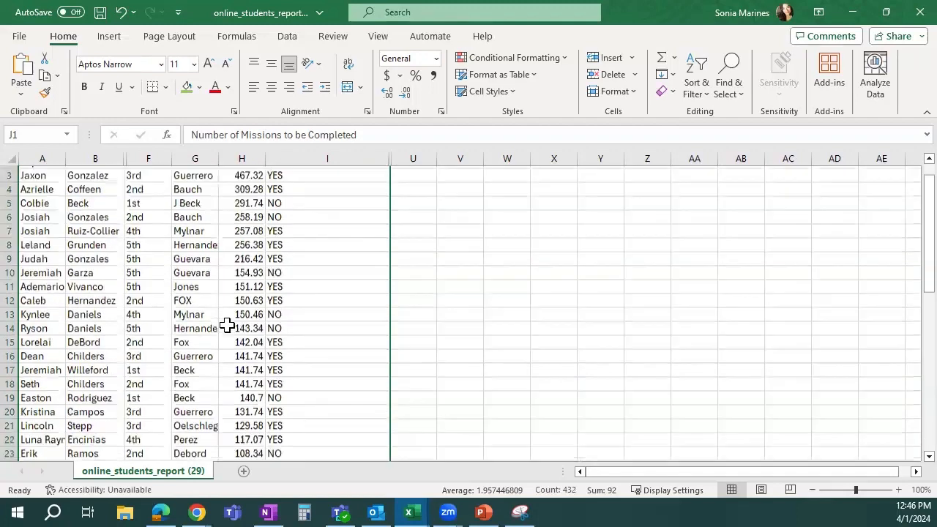
pyautogui.scroll(-3)
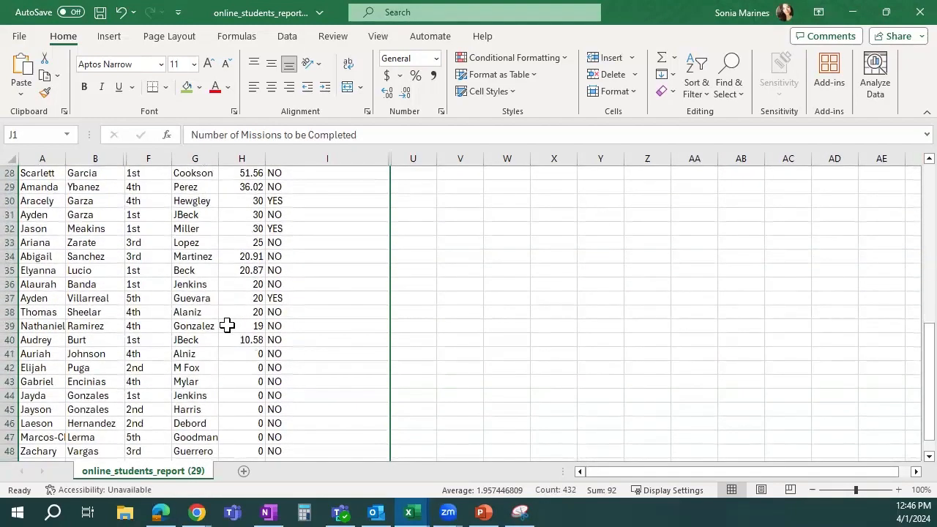